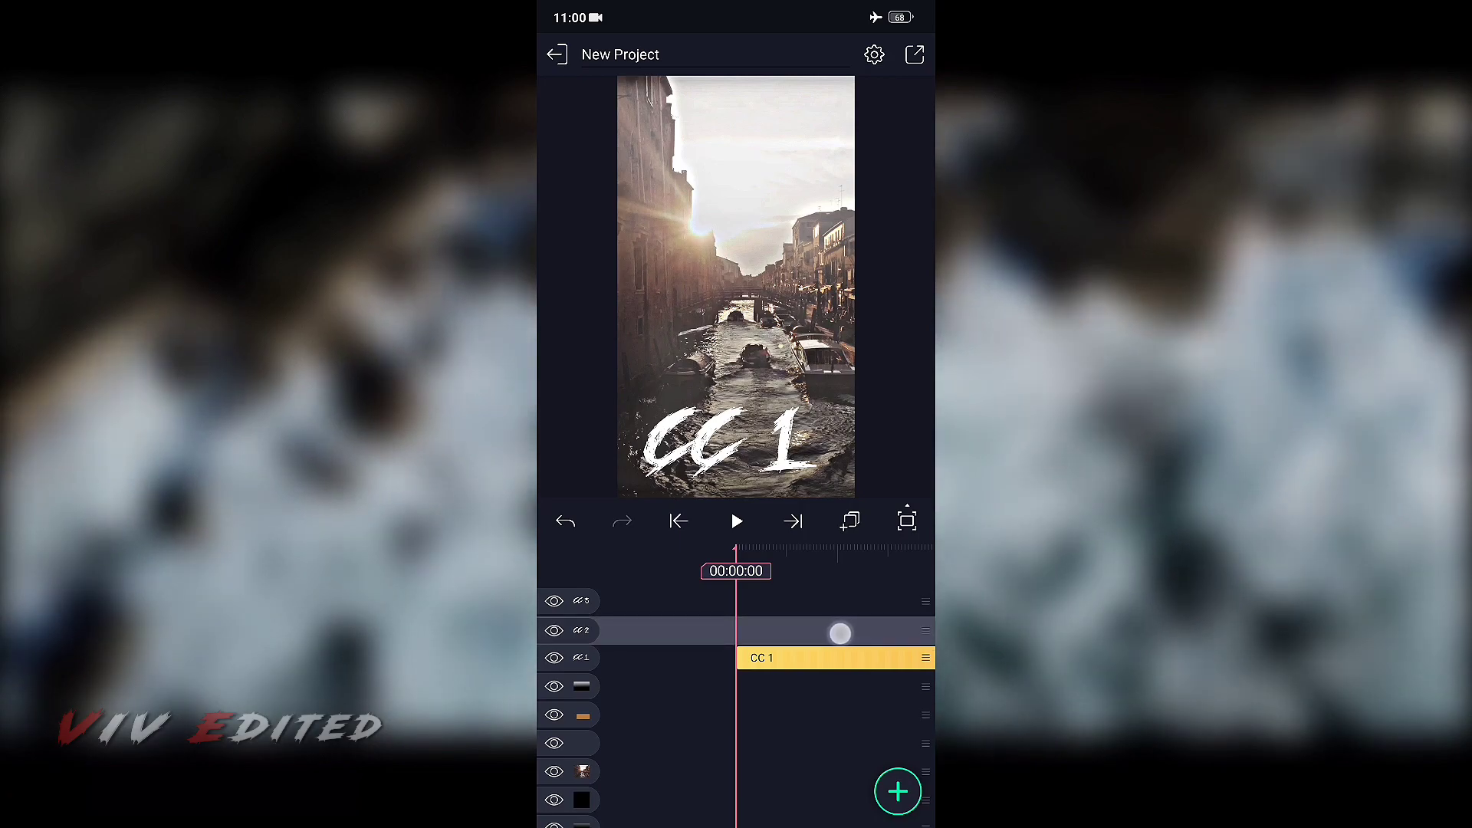
{"action": "left_click", "coordinate": [735, 521]}
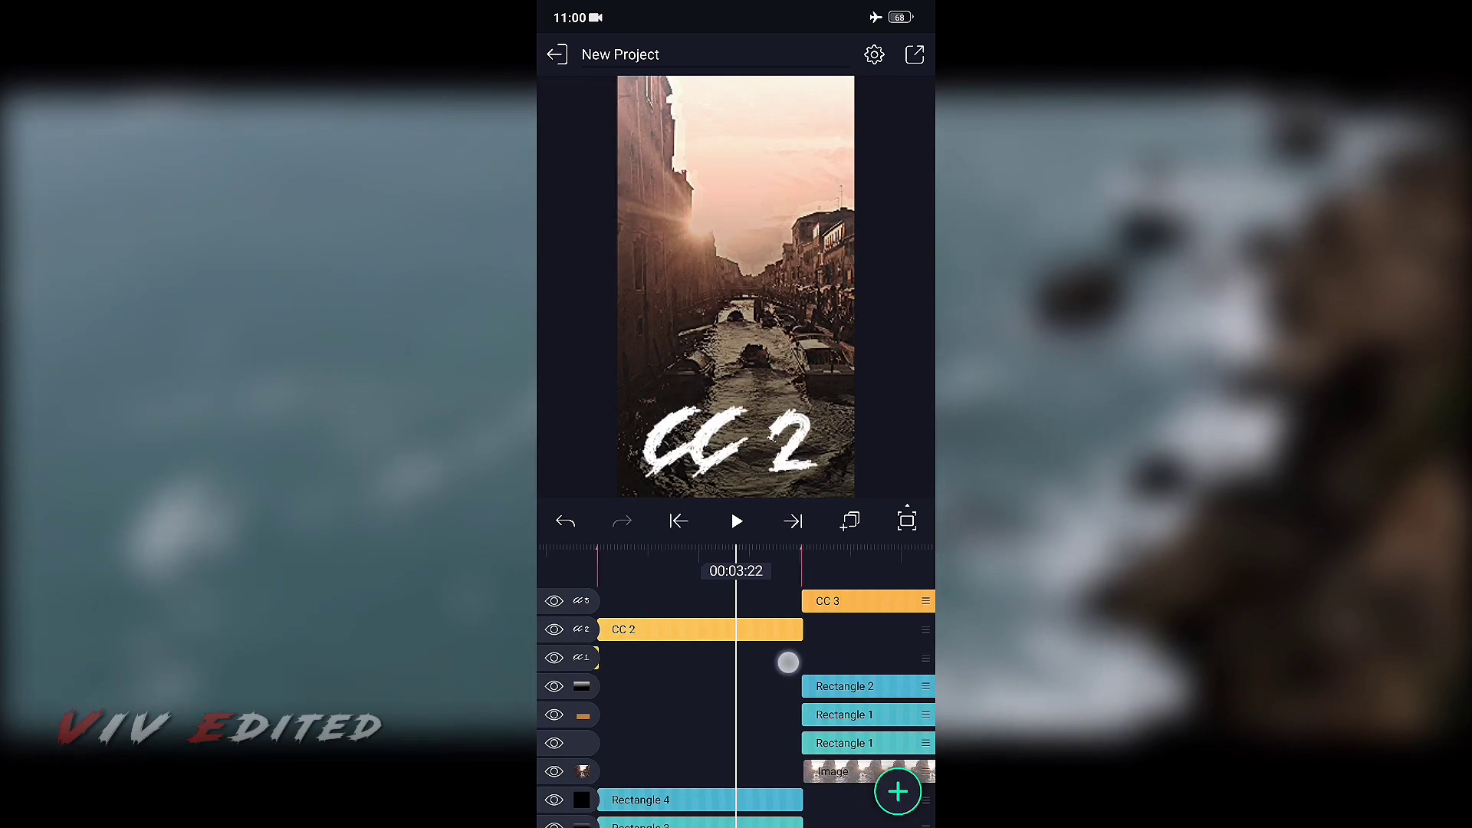
{"action": "left_click", "coordinate": [735, 520]}
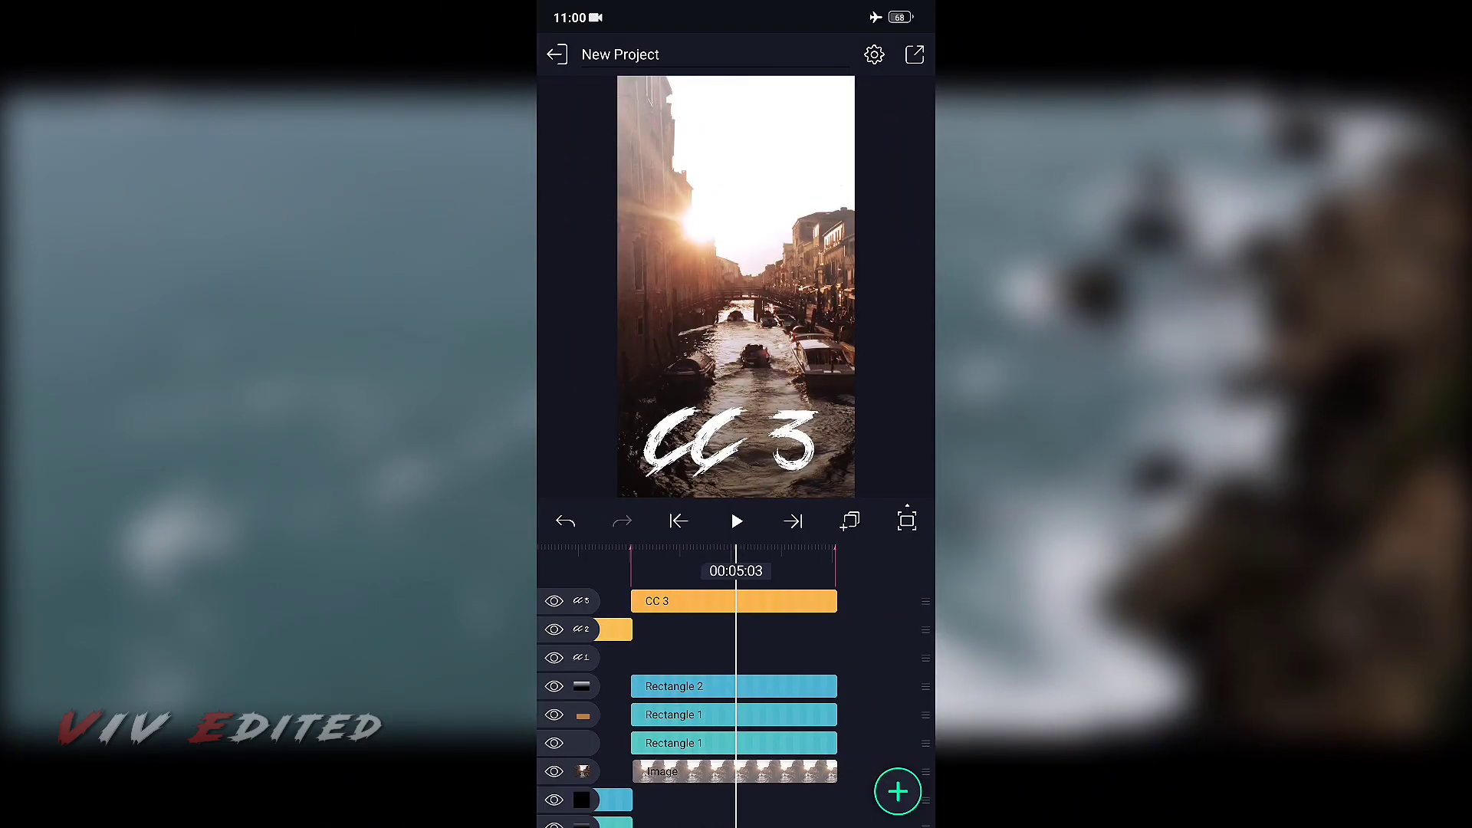
{"action": "left_click_drag", "start_coordinate": [713, 662], "coordinate": [827, 662]}
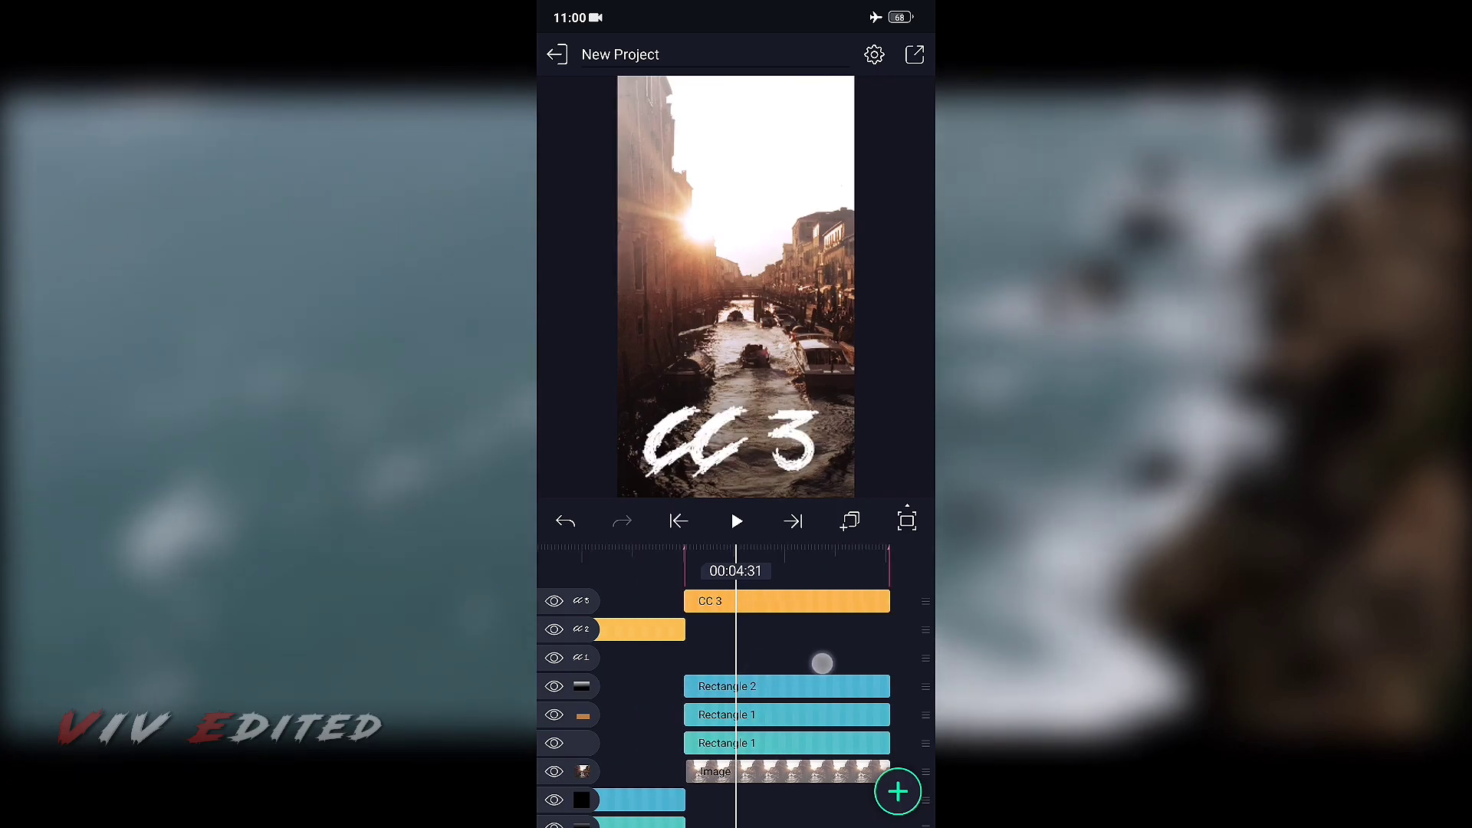